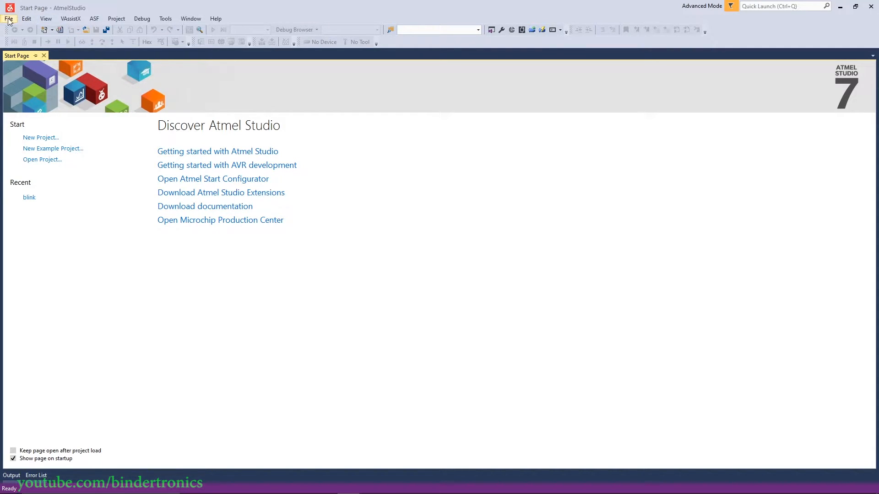
# Step: Start a new project and settle on the GCC C Executable Project template
pyautogui.click(8, 19)
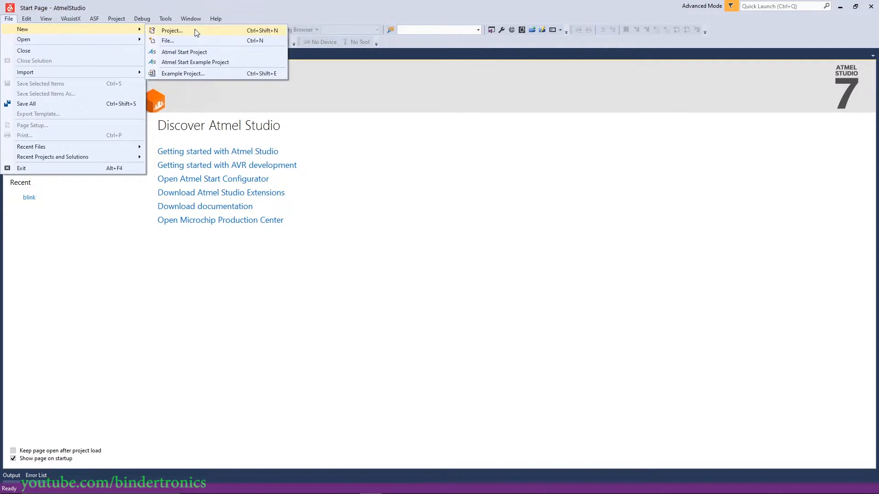
pyautogui.click(171, 30)
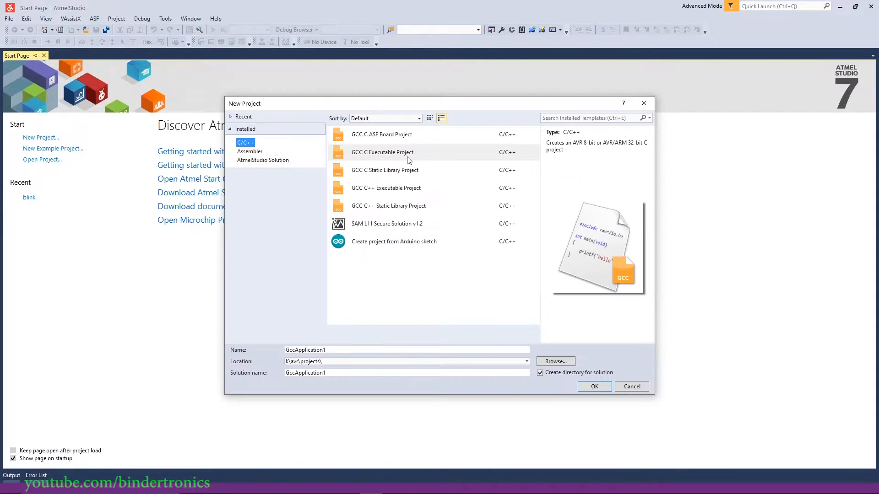
pyautogui.click(382, 153)
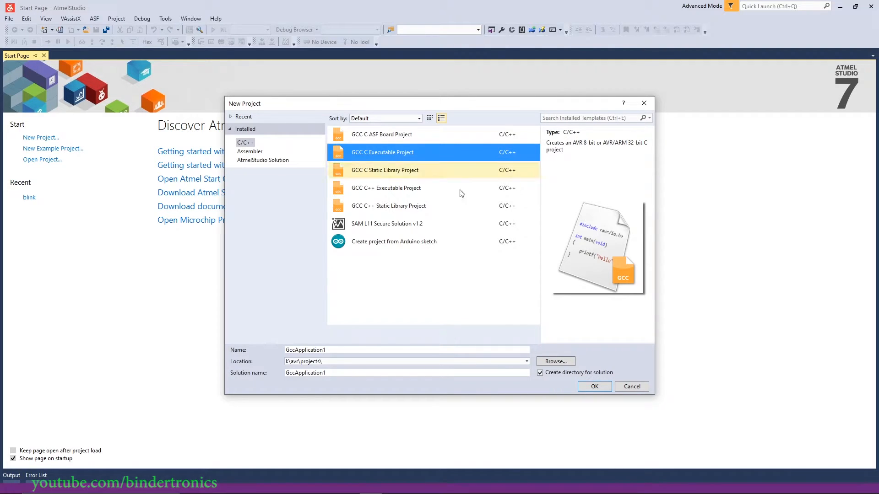
pyautogui.click(385, 187)
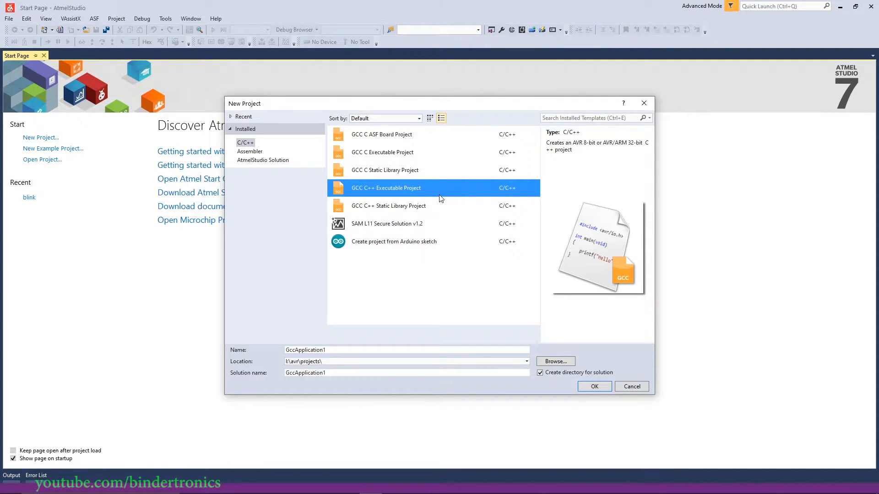
pyautogui.moveTo(399, 155)
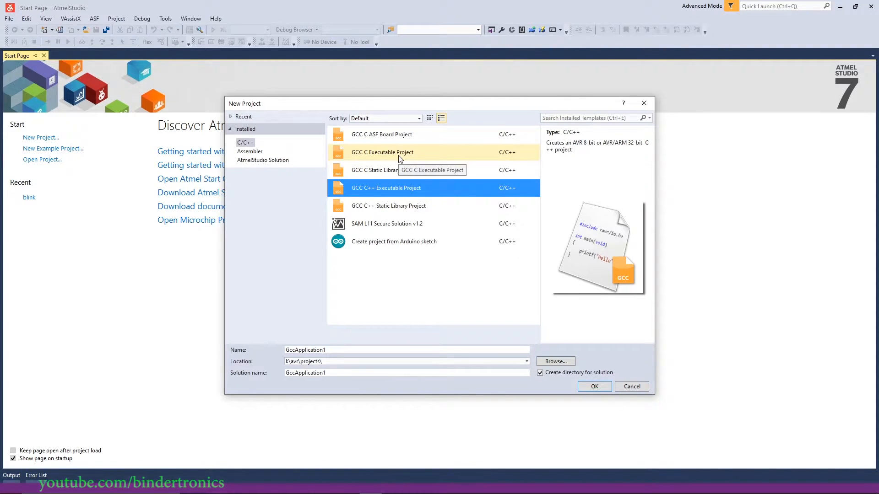
pyautogui.click(383, 152)
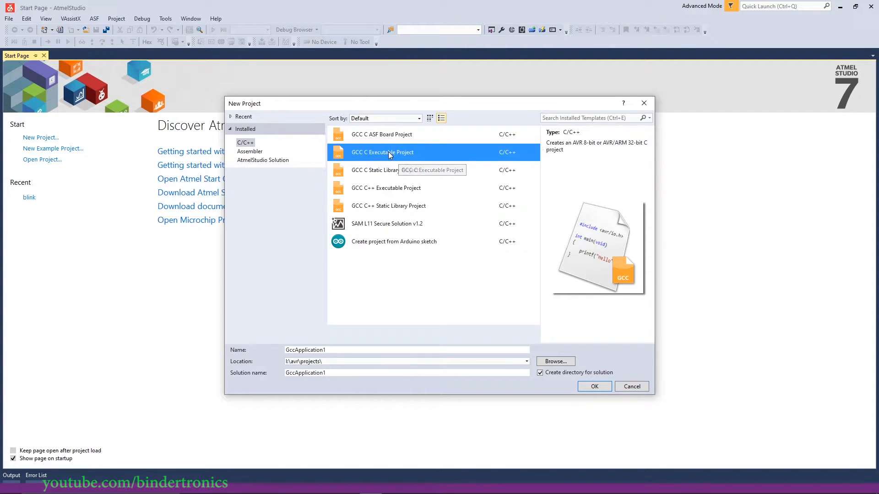
# Step: Name the project 'setup' and confirm its creation
pyautogui.click(407, 349)
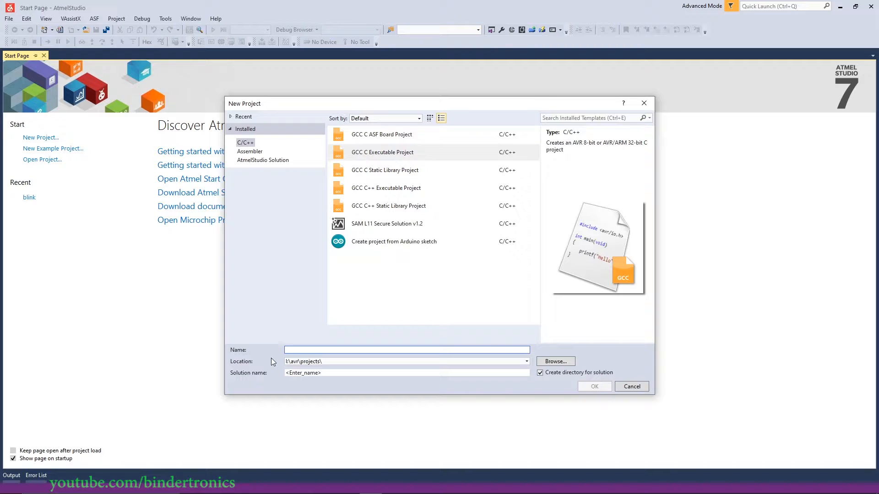
pyautogui.write('setup')
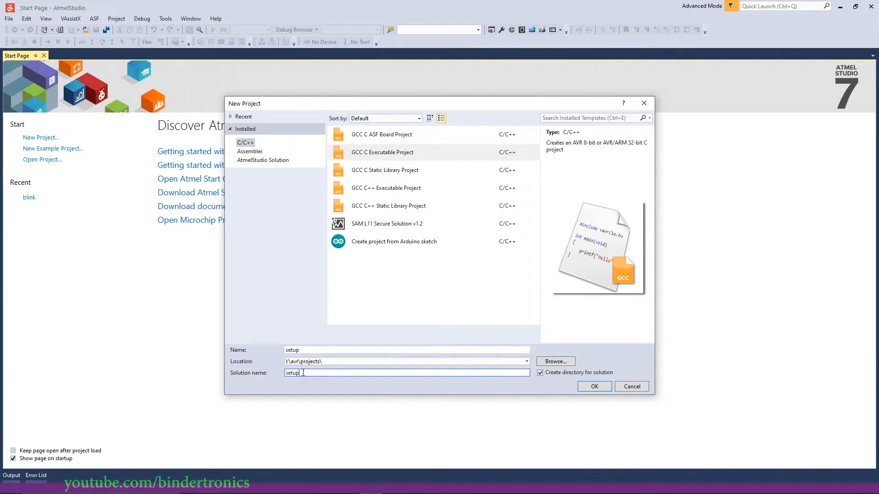
pyautogui.click(593, 386)
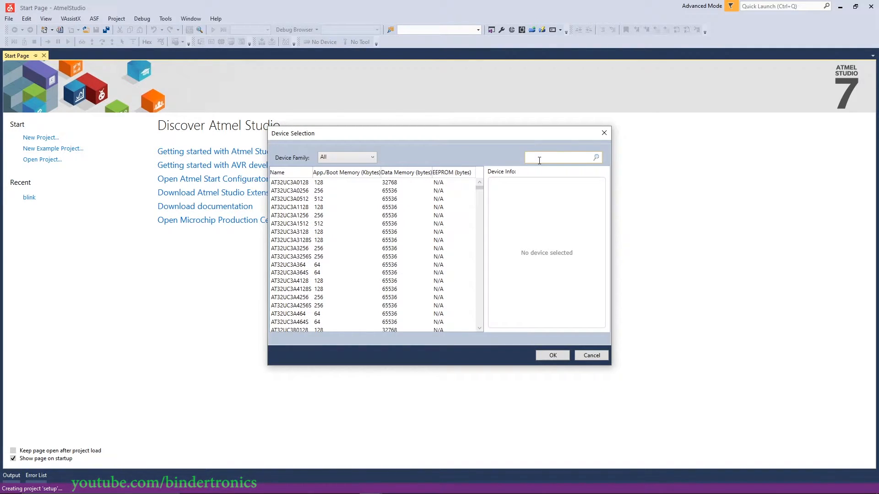
# Step: Search 'atme' in Device Selection and confirm ATmega328P as the target device
pyautogui.write('atmega328p')
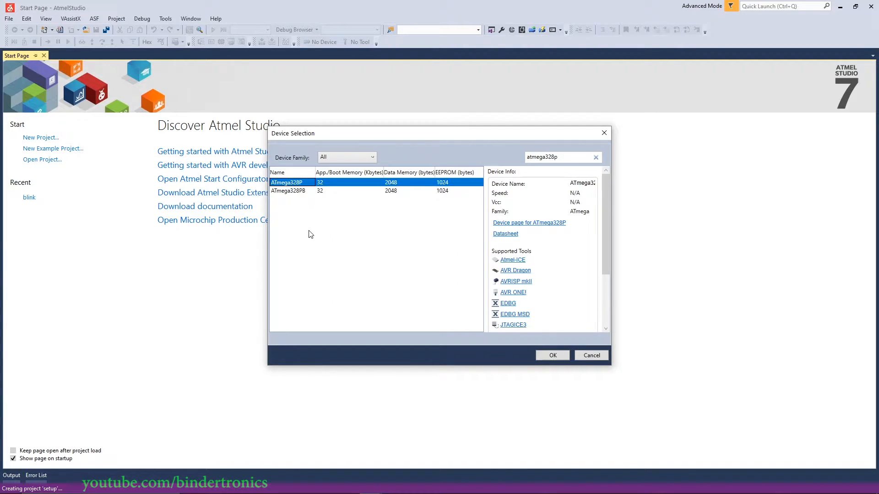
pyautogui.click(288, 190)
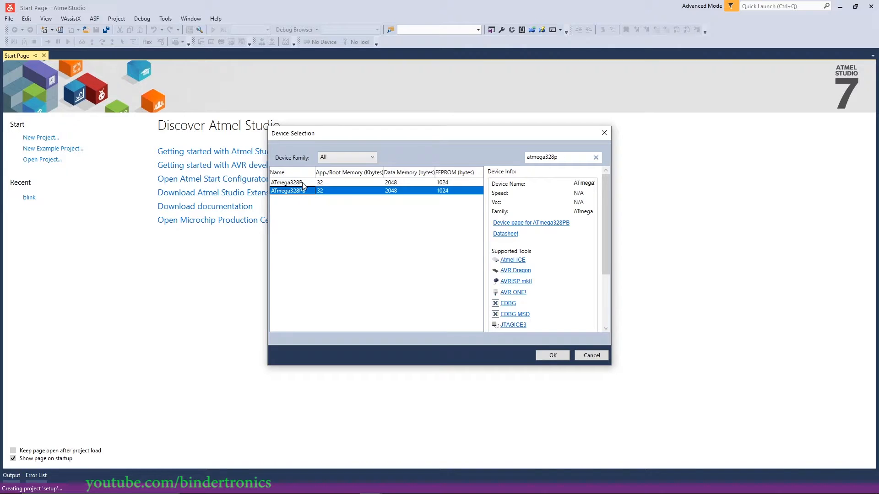
pyautogui.click(288, 182)
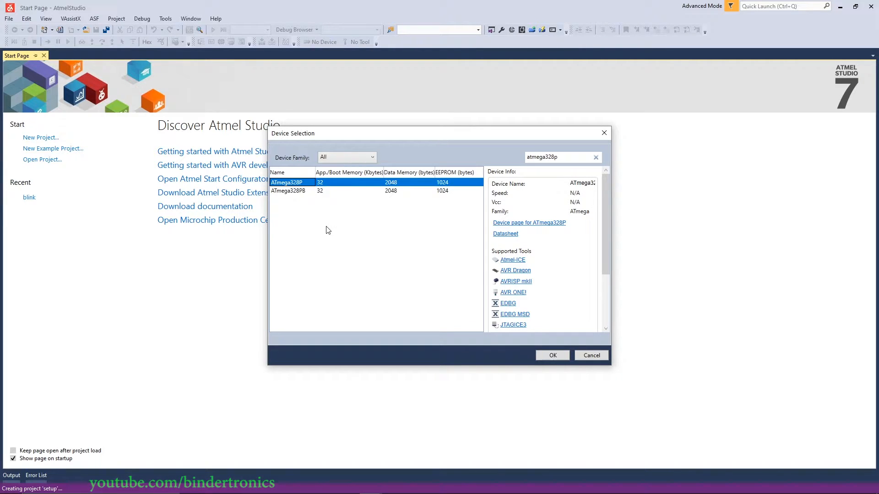
pyautogui.moveTo(431, 320)
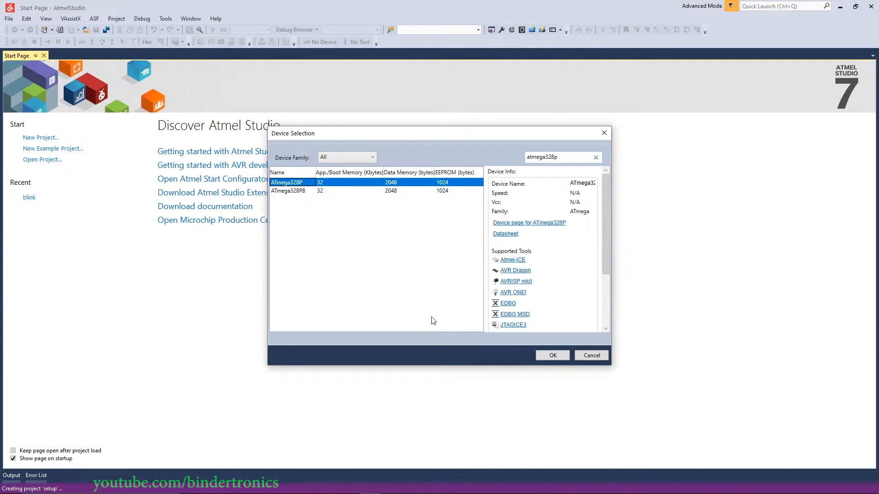
pyautogui.moveTo(365, 258)
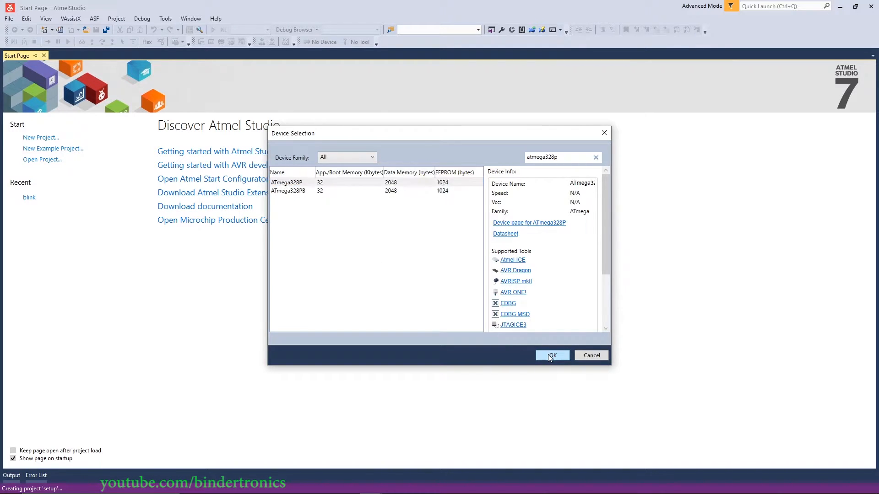
pyautogui.click(551, 355)
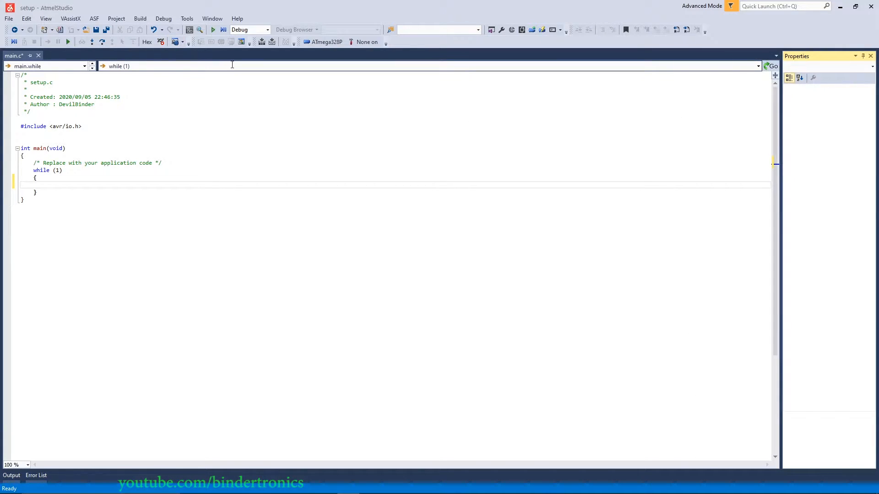
# Step: Add a new Include File named config.h to the setup project via Solution Explorer
pyautogui.click(46, 18)
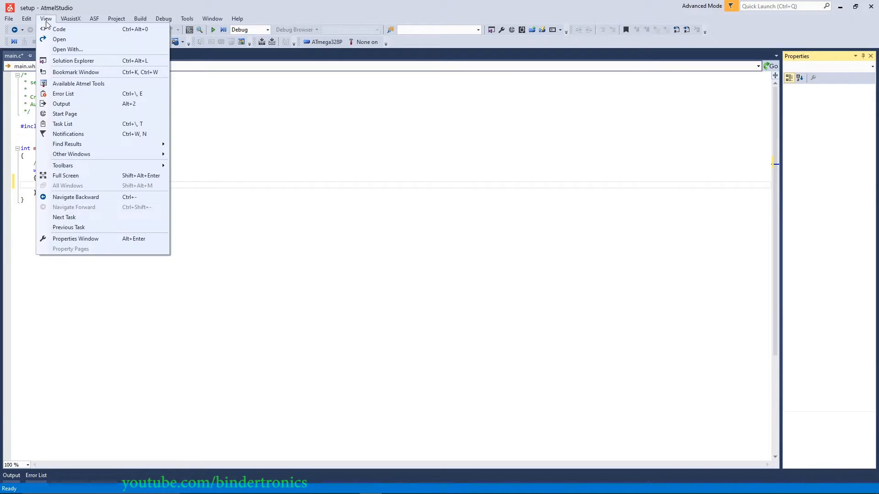
pyautogui.click(73, 61)
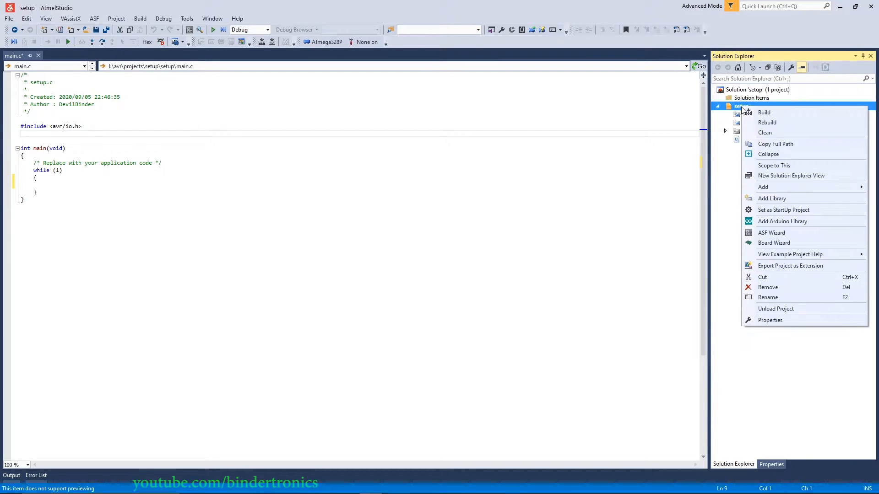
pyautogui.click(762, 187)
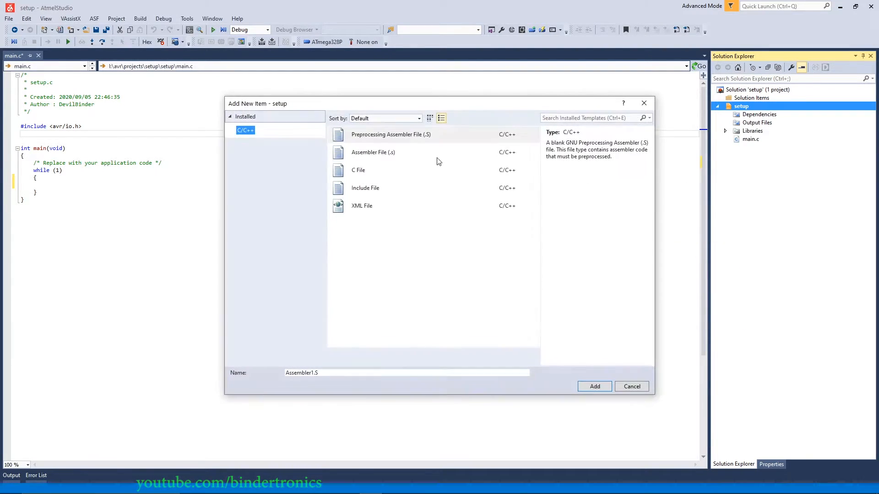
pyautogui.click(365, 188)
pyautogui.write('con.h')
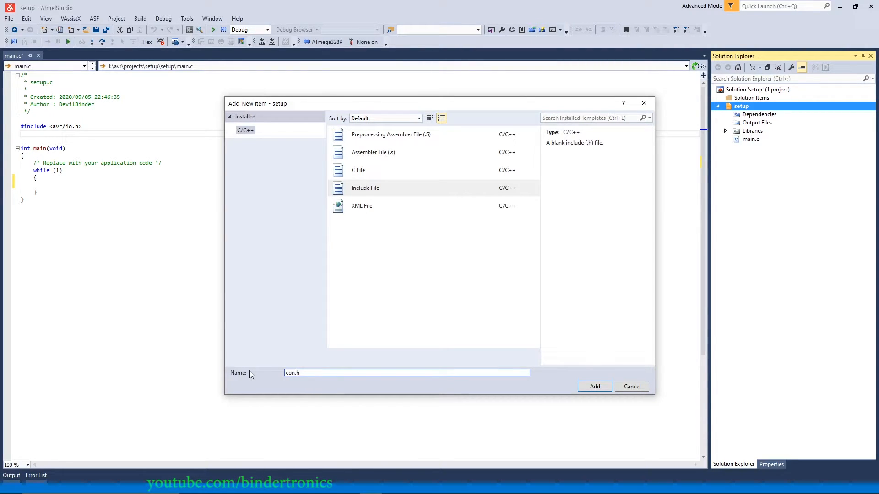
pyautogui.click(594, 386)
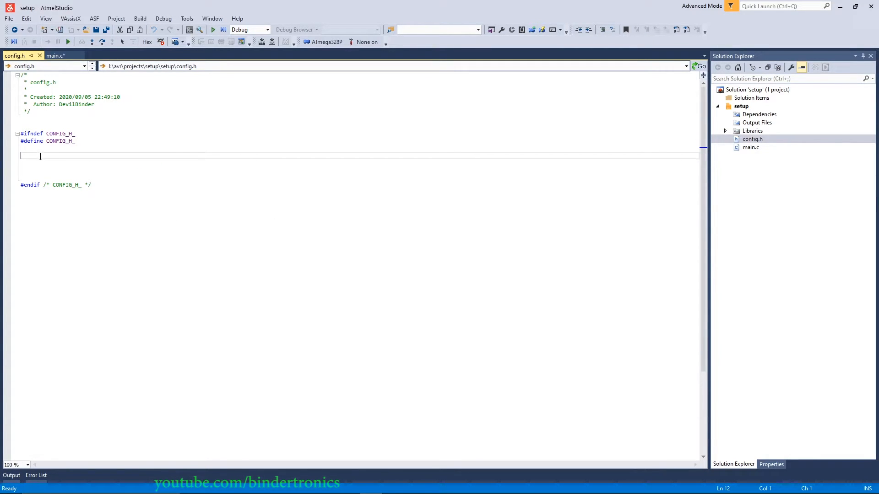
pyautogui.rightClick(741, 107)
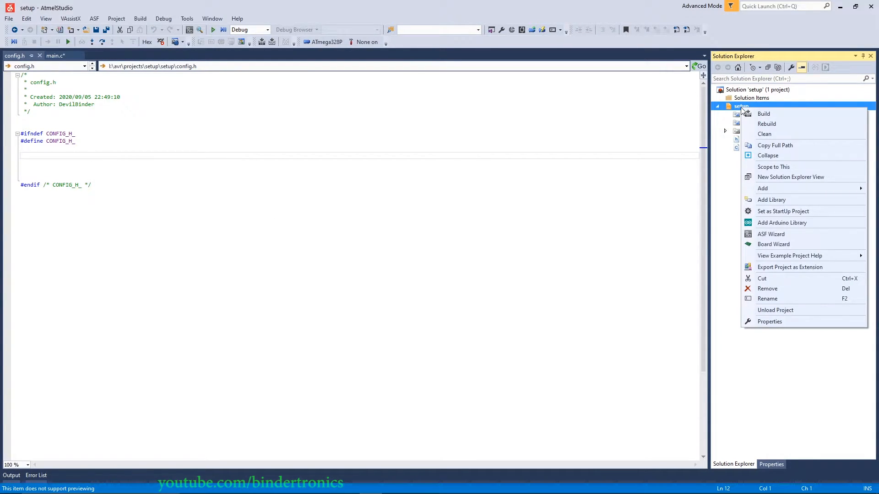
pyautogui.moveTo(772, 199)
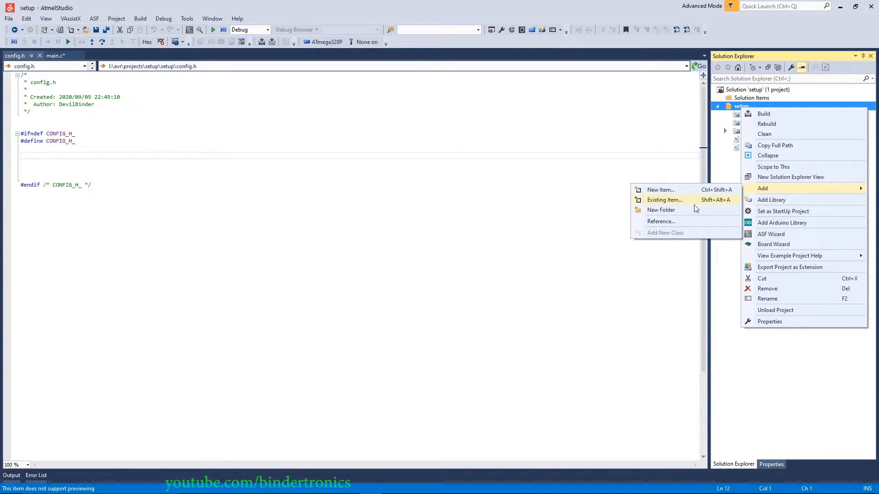
pyautogui.moveTo(213, 184)
pyautogui.write('#')
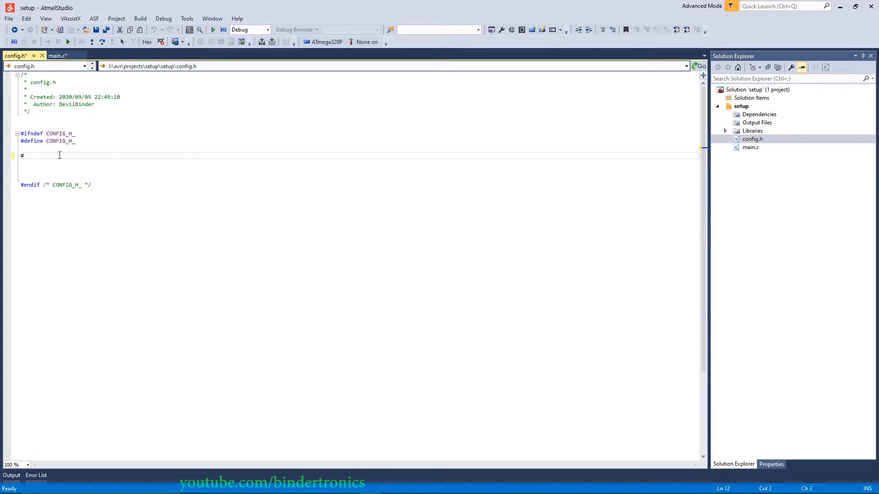
# Step: Define F_CPU as 16000000 in config.h below the include guard
pyautogui.write('define F')
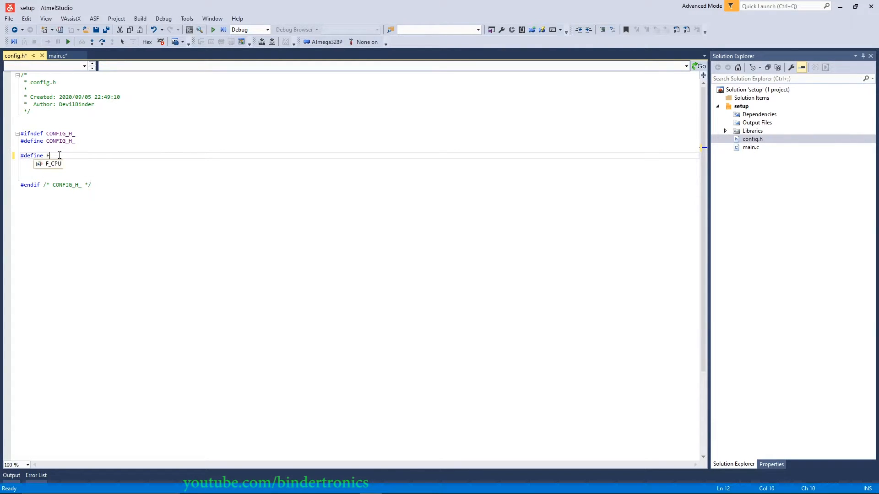
pyautogui.write('_CPU')
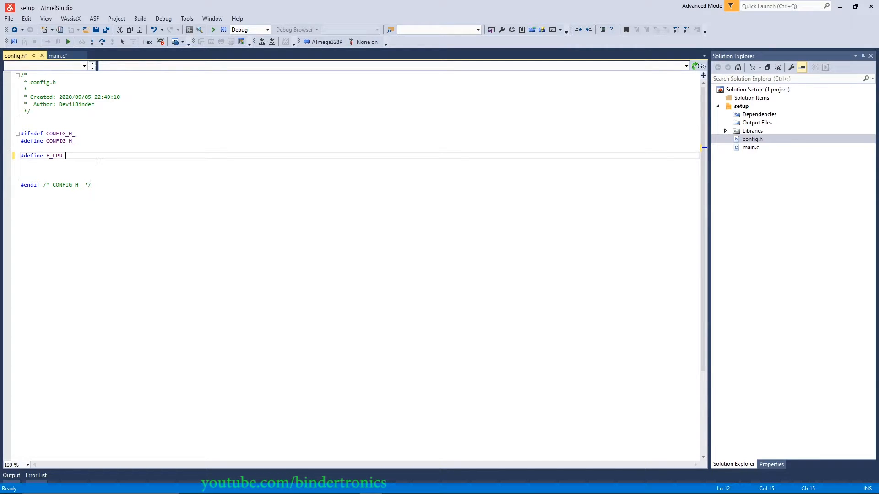
pyautogui.write('16')
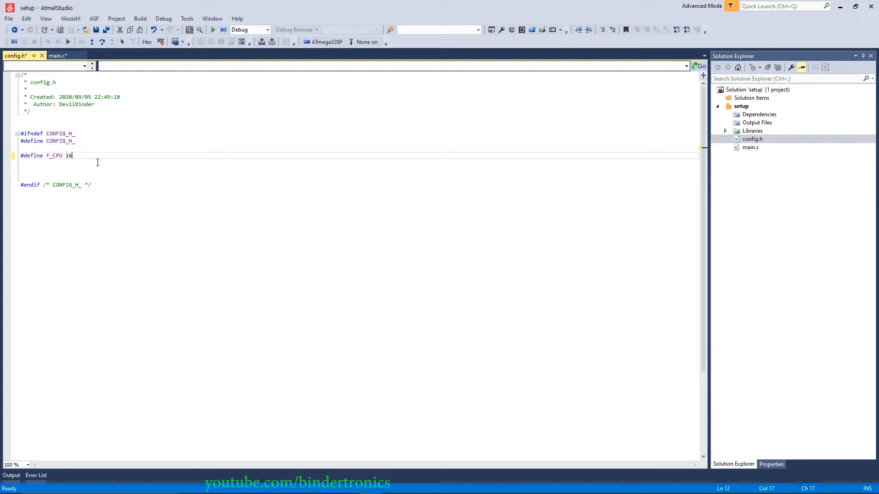
pyautogui.press('BackSpace')
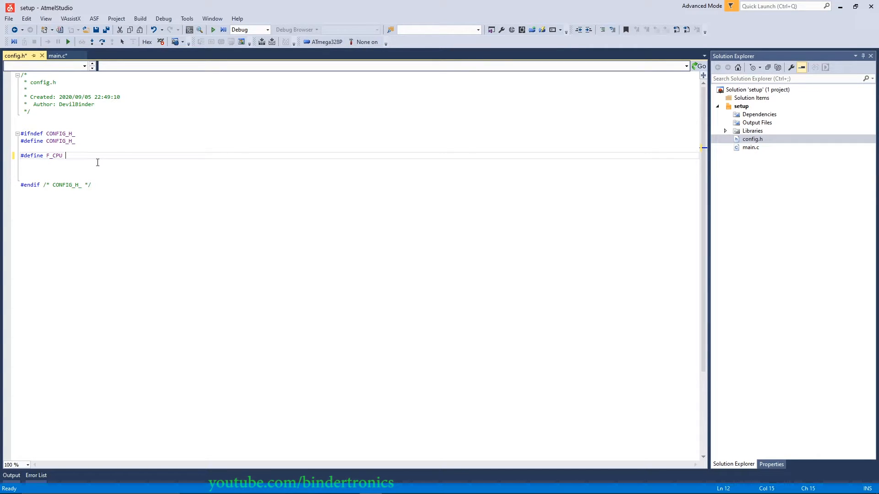
pyautogui.write('16000')
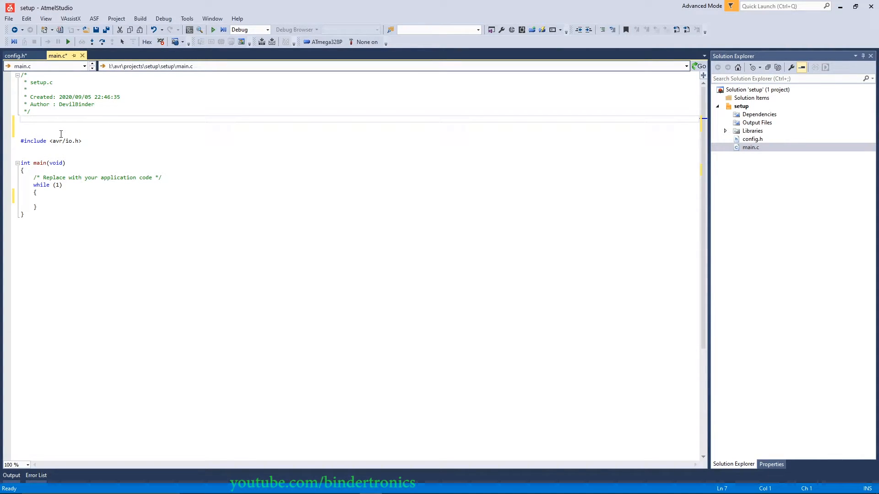
# Step: Add #include "config.h" above avr/io.h in main.c, checking the define in config.h
pyautogui.write('#include')
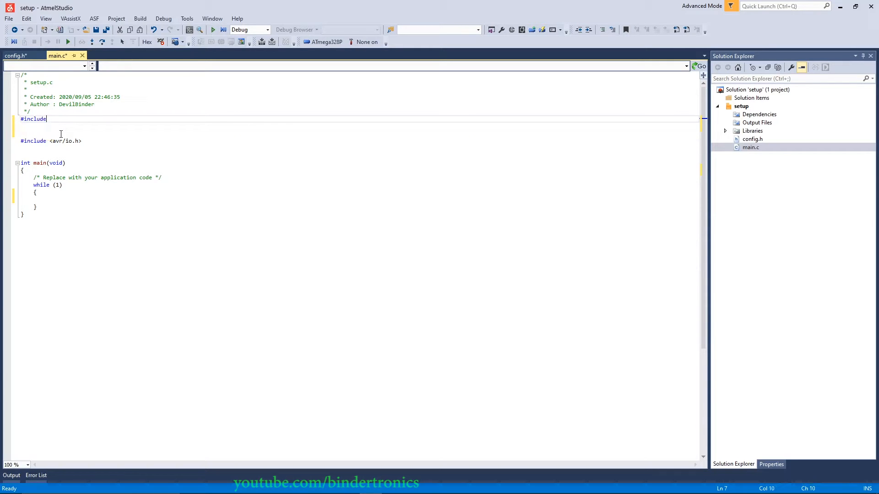
pyautogui.write('"c"')
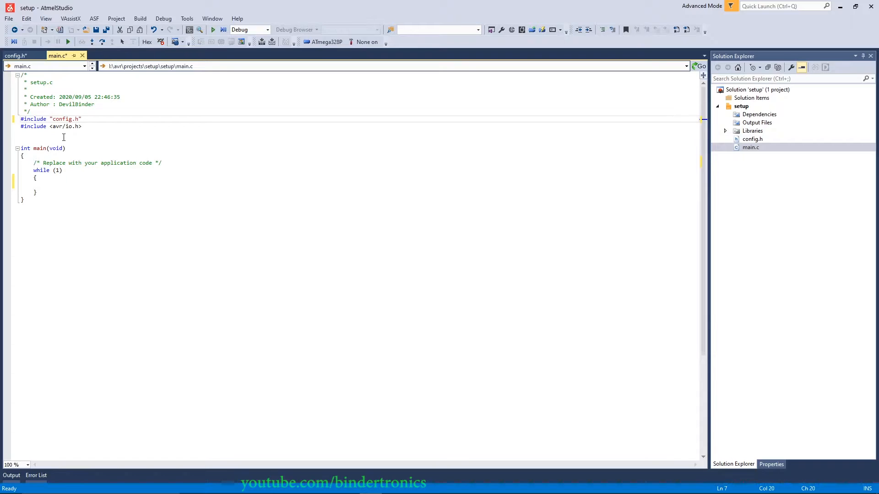
pyautogui.click(16, 55)
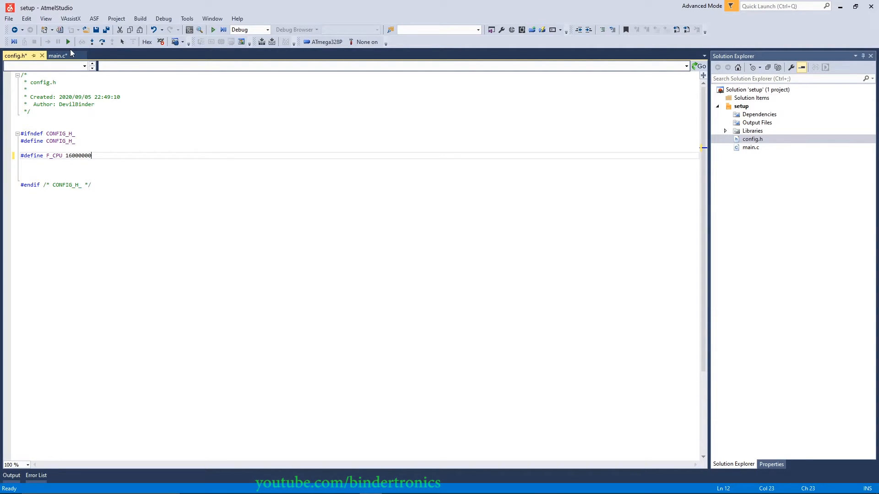
pyautogui.click(56, 55)
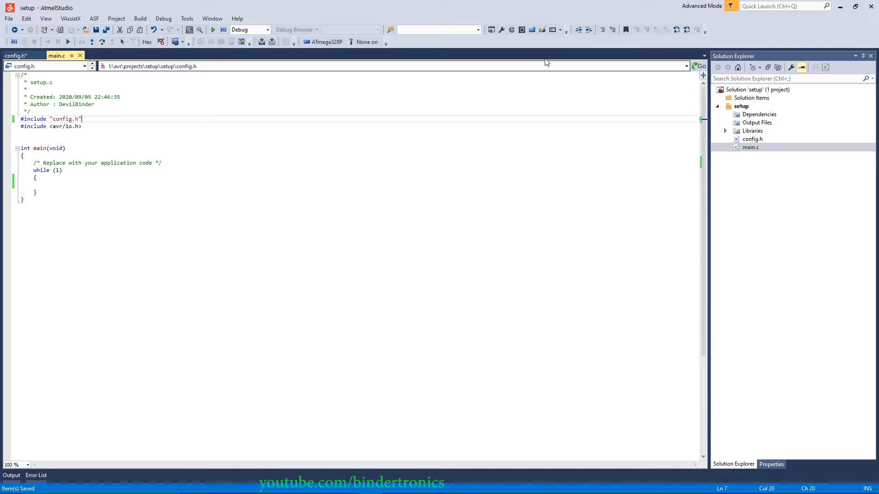
pyautogui.moveTo(541, 29)
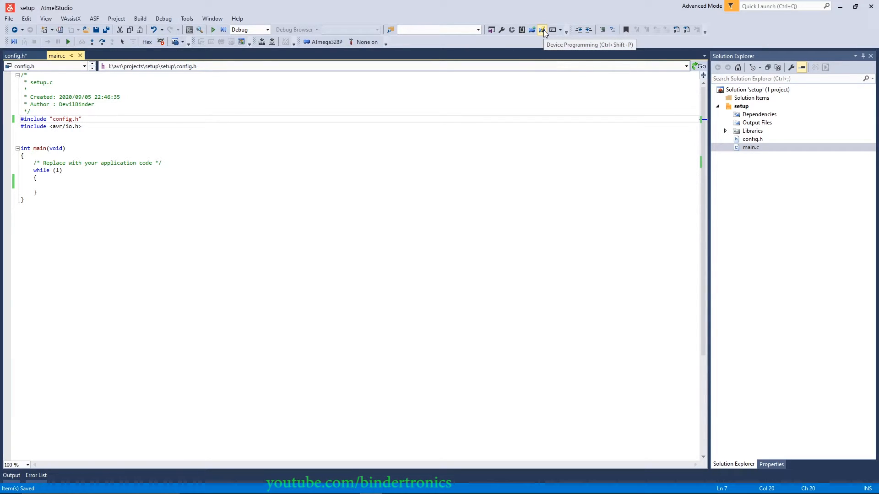
# Step: Connect Device Programming to the ATmega328P on the Fuses page and read its signature
pyautogui.click(541, 29)
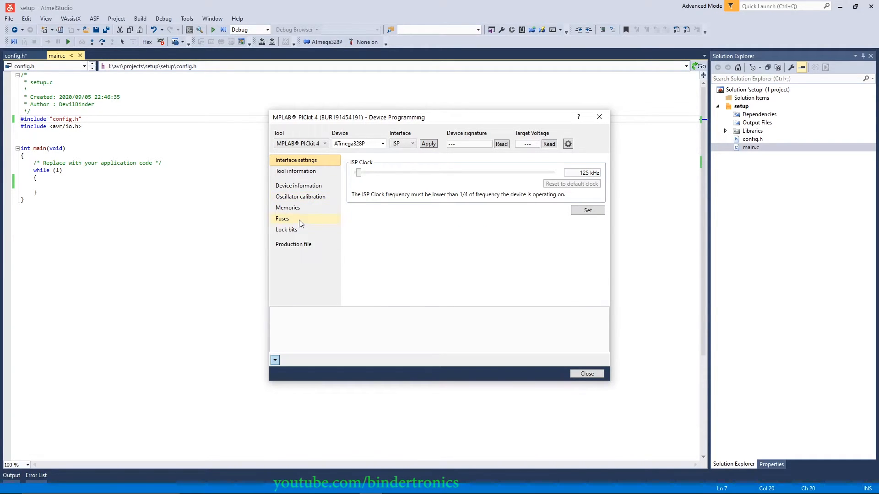
pyautogui.click(283, 219)
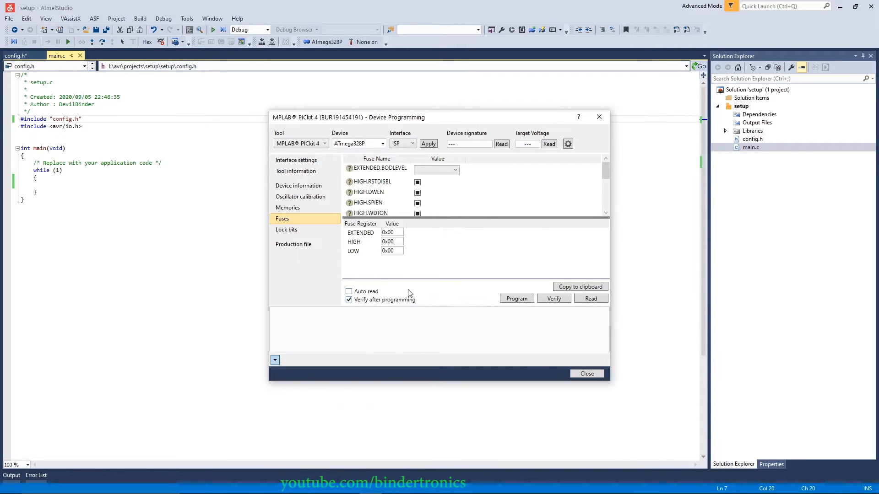
pyautogui.click(591, 298)
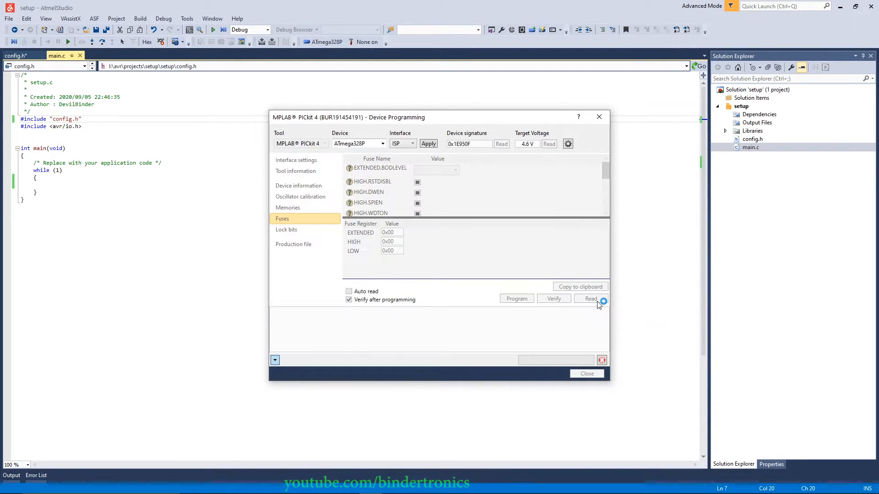
# Step: Read the fuses (0xFD, 0xD6, 0xFF) and keep BODLEVEL at 2.7 V
pyautogui.click(590, 298)
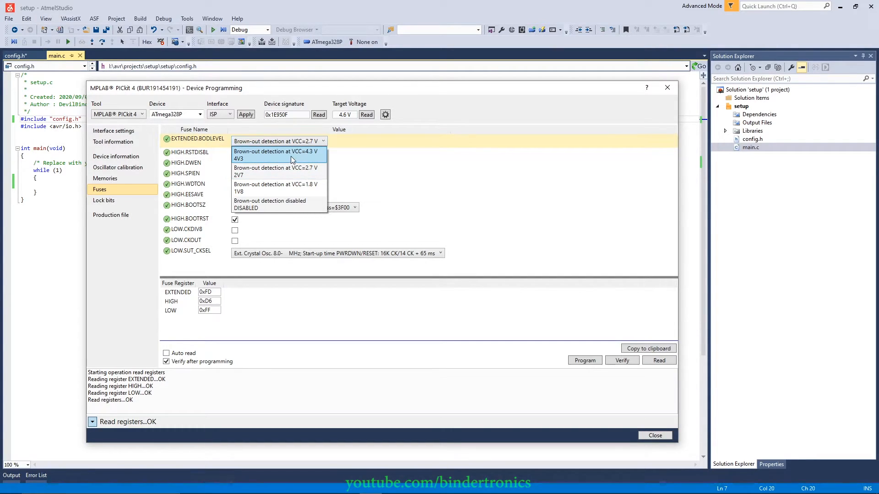
pyautogui.moveTo(276, 188)
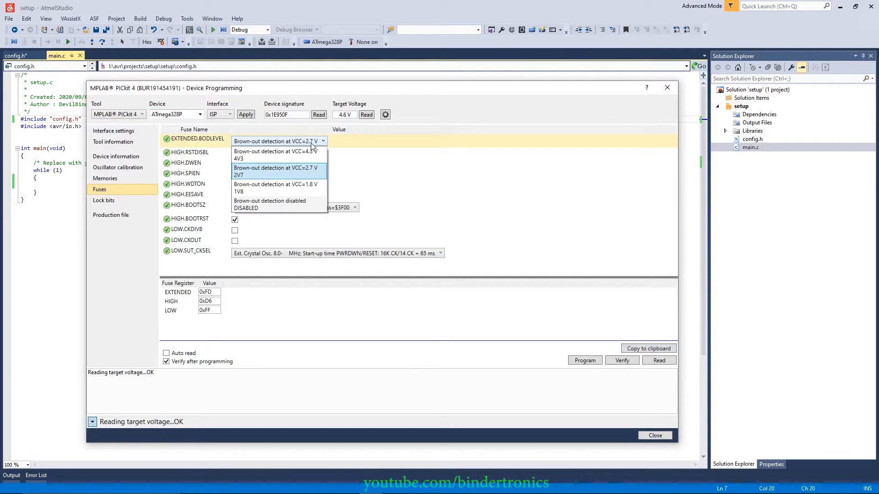
pyautogui.click(277, 171)
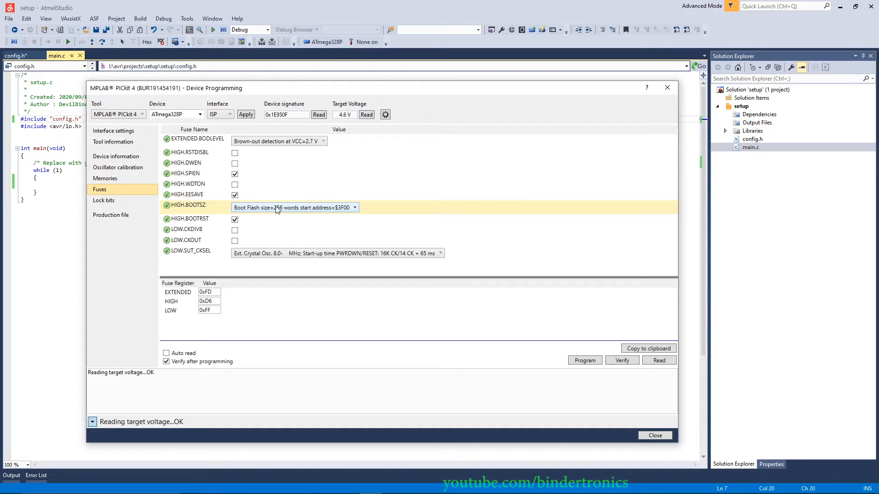
pyautogui.moveTo(280, 208)
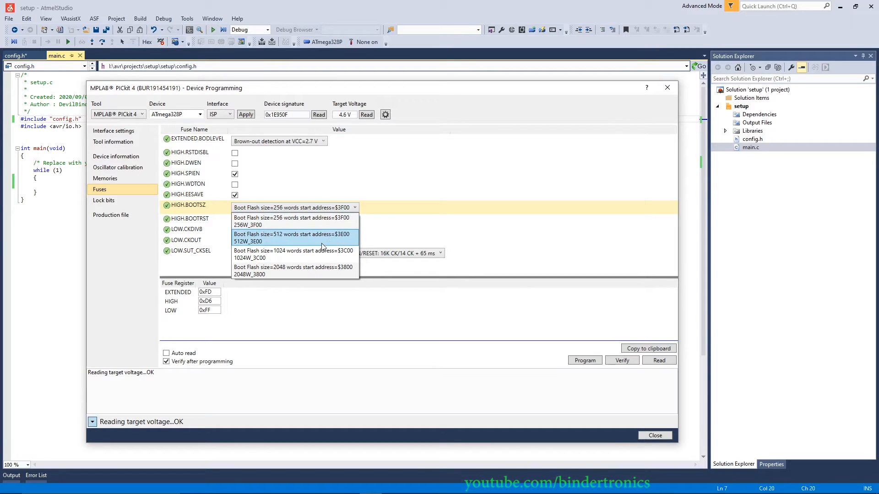
pyautogui.moveTo(311, 271)
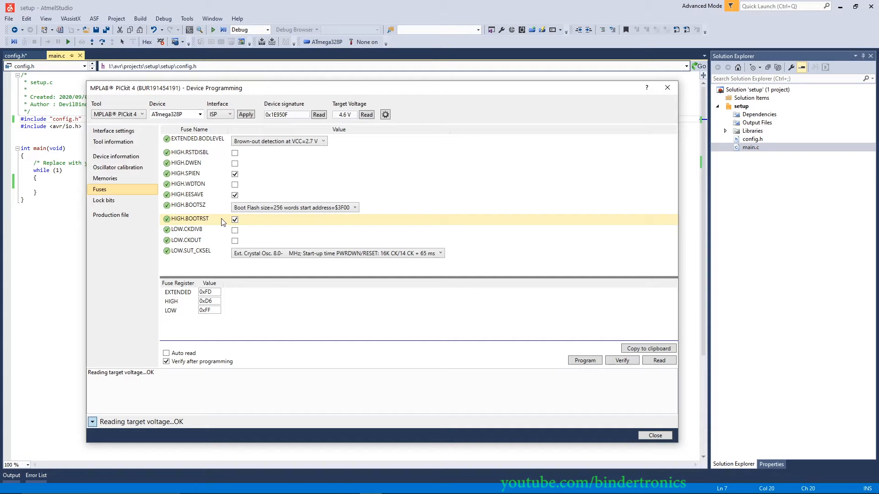
pyautogui.moveTo(227, 226)
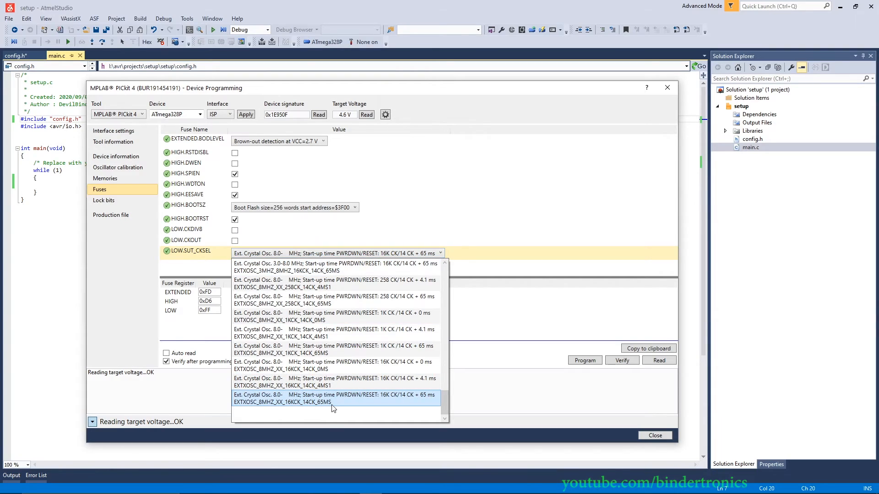
pyautogui.click(333, 398)
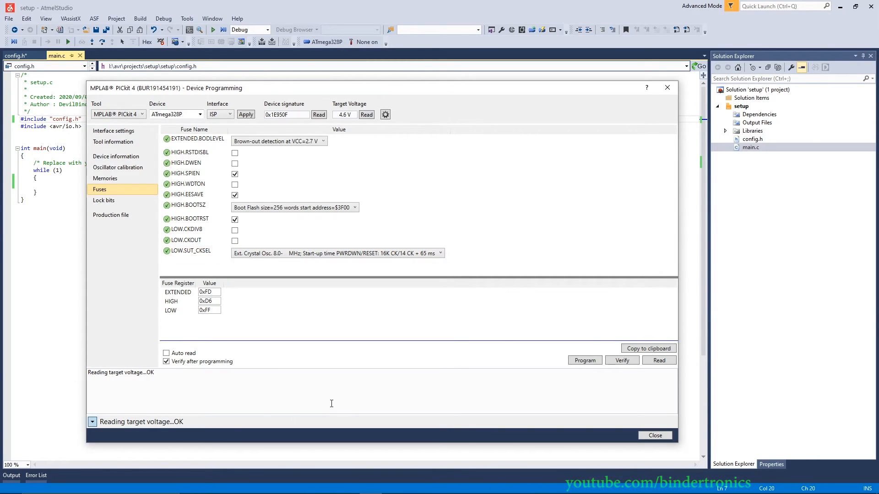
pyautogui.moveTo(335, 409)
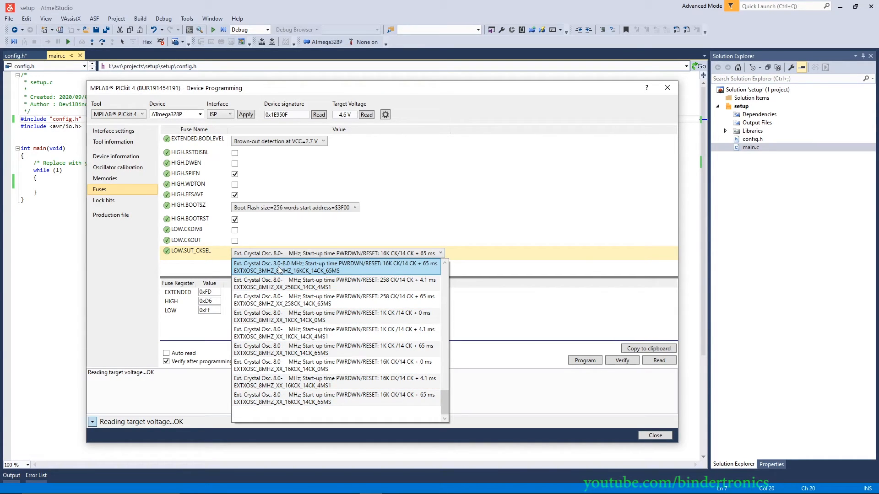
pyautogui.moveTo(274, 268)
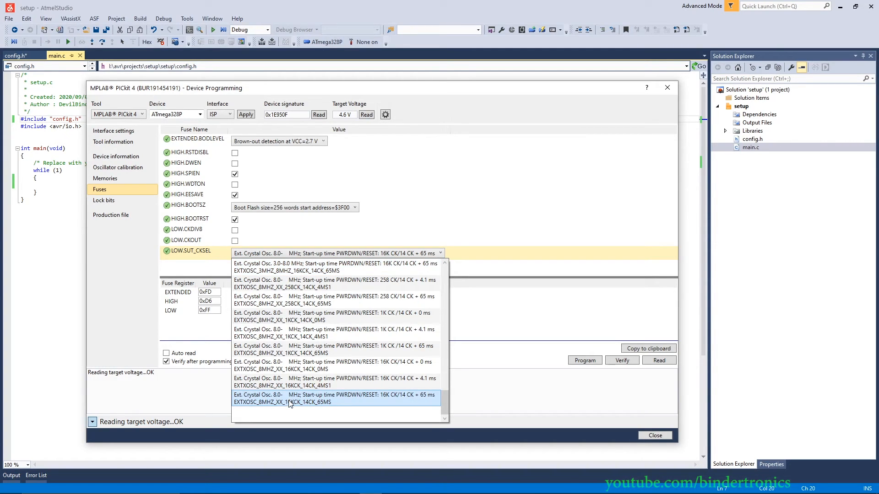
pyautogui.click(336, 398)
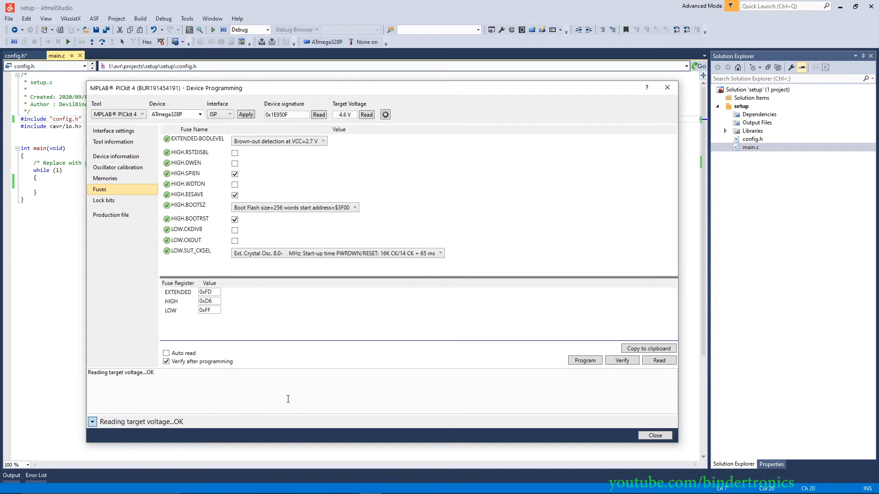
pyautogui.moveTo(584, 361)
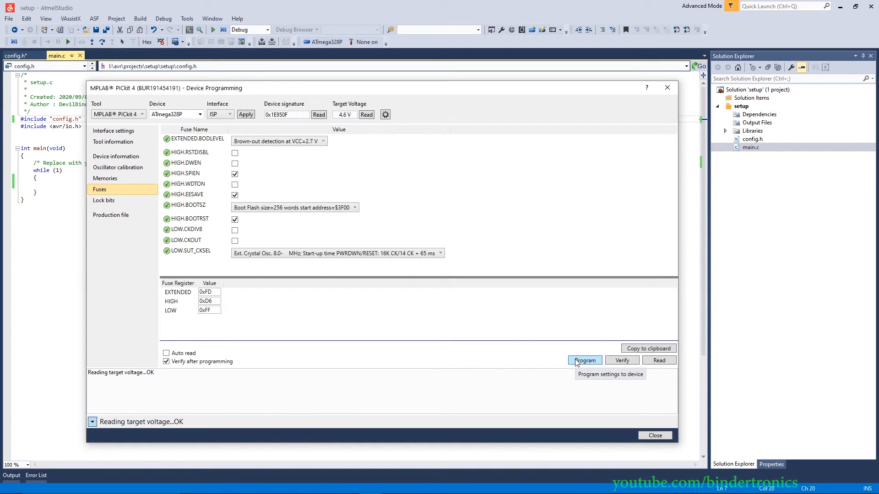
# Step: Program the fuses to the chip and view the lock bits (0xFF, all unlocked)
pyautogui.click(294, 207)
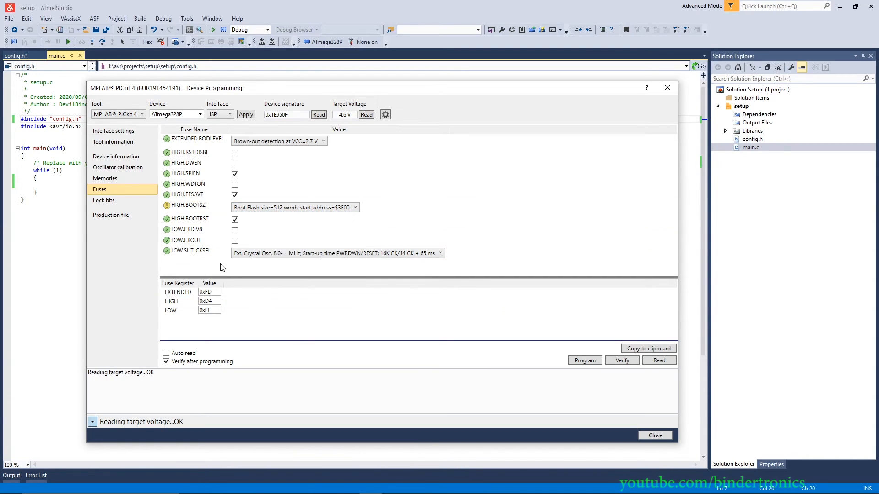
pyautogui.click(103, 201)
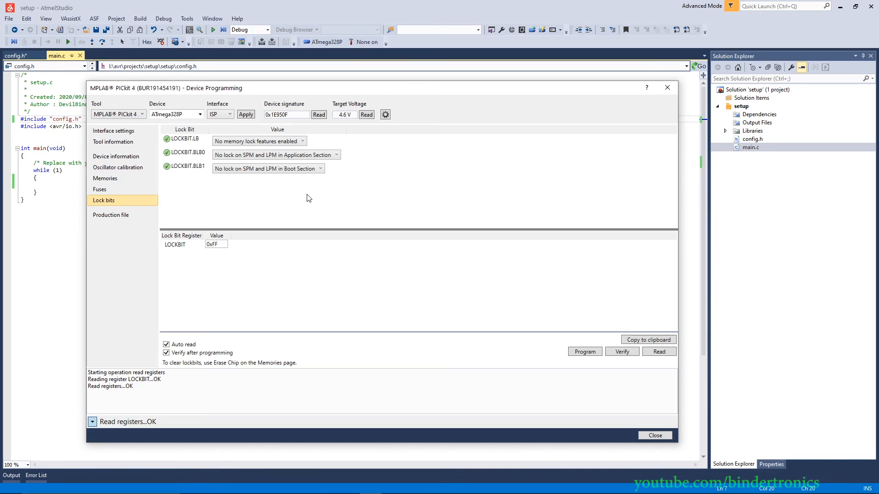
# Step: Program the fuses again and move to the Memories page with blink.elf as flash file
pyautogui.click(100, 189)
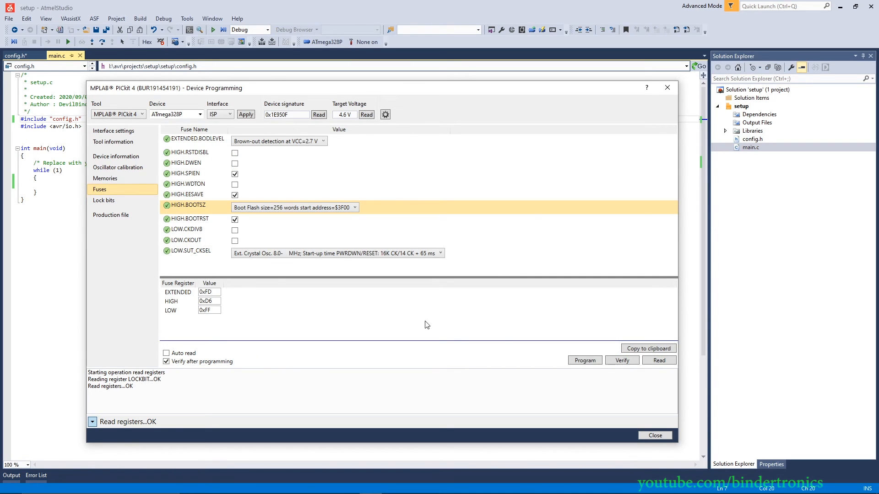
pyautogui.moveTo(585, 360)
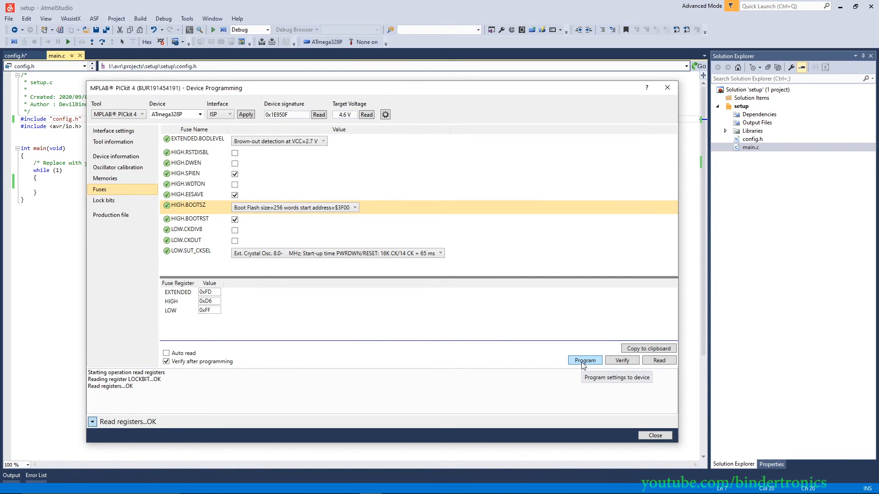
pyautogui.click(584, 360)
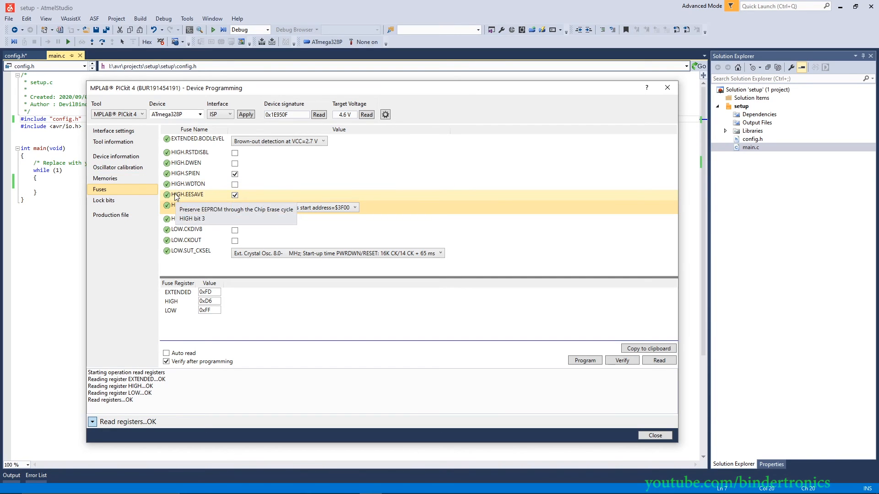
pyautogui.click(104, 178)
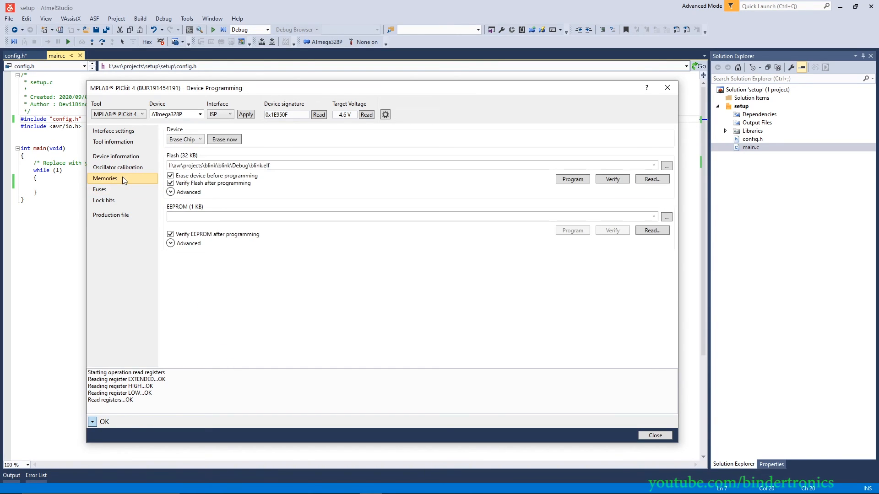